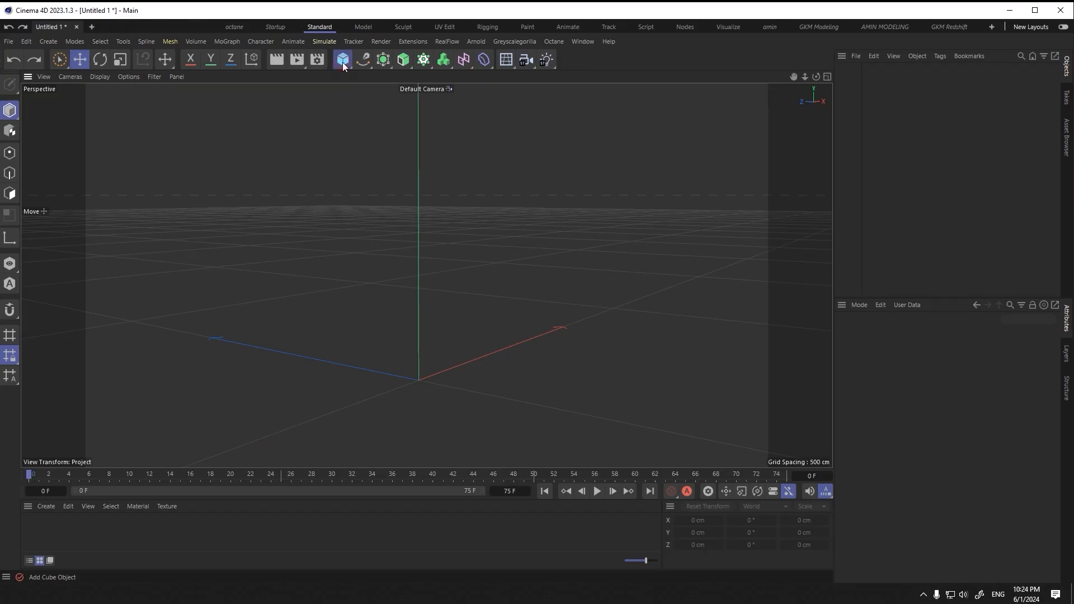
Step: Add a densely subdivided Plane and an upright Capsule through its middle from the primitives palette
click(342, 60)
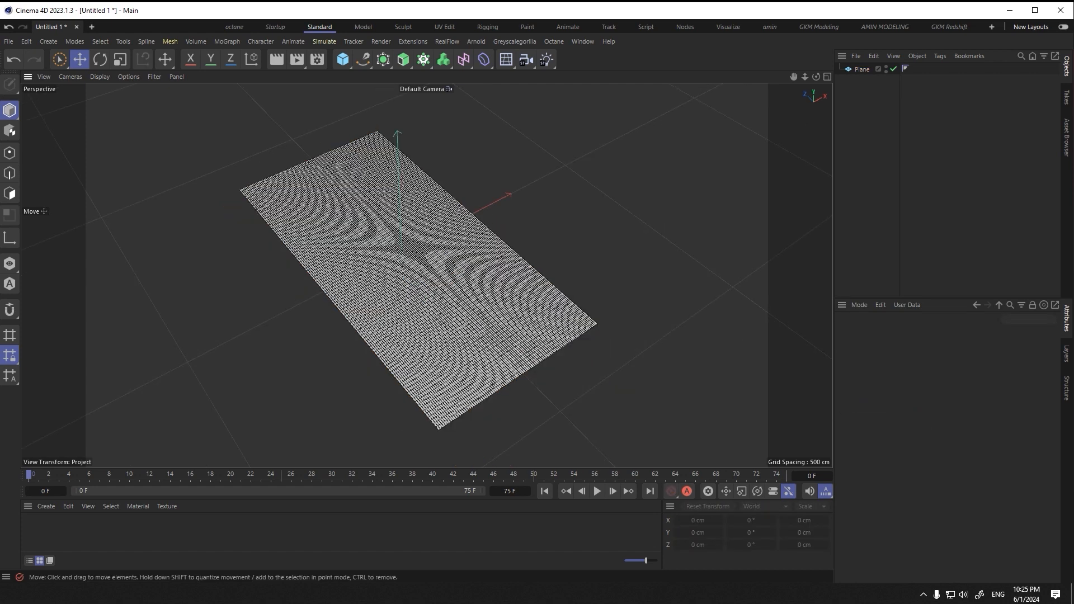
mouse_move(342, 59)
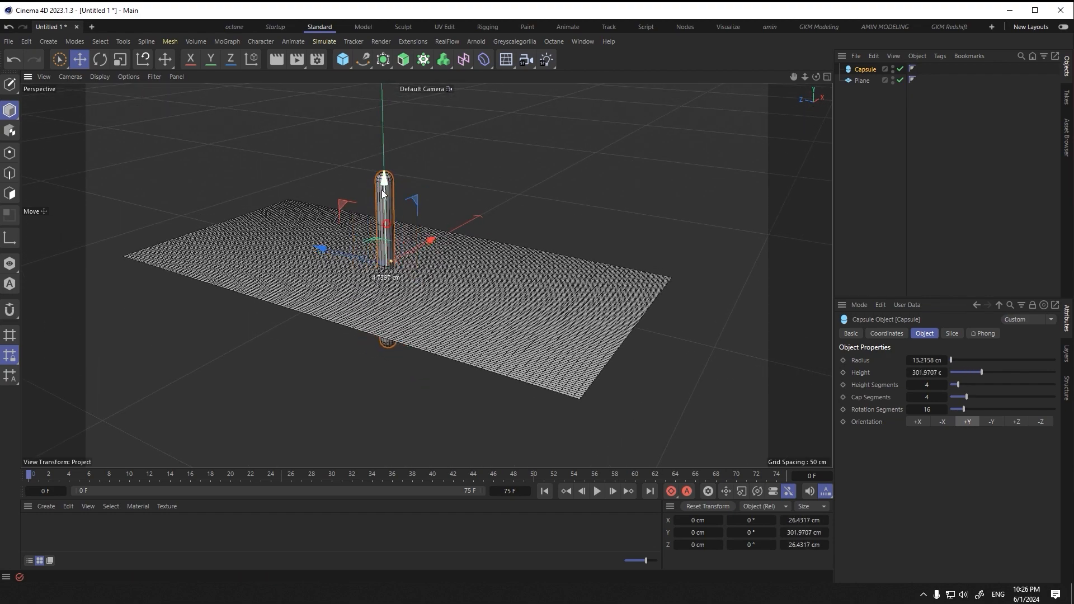
Step: Add a Collision deformer under the Plane with the Capsule as collider and Surface falloff
click(483, 59)
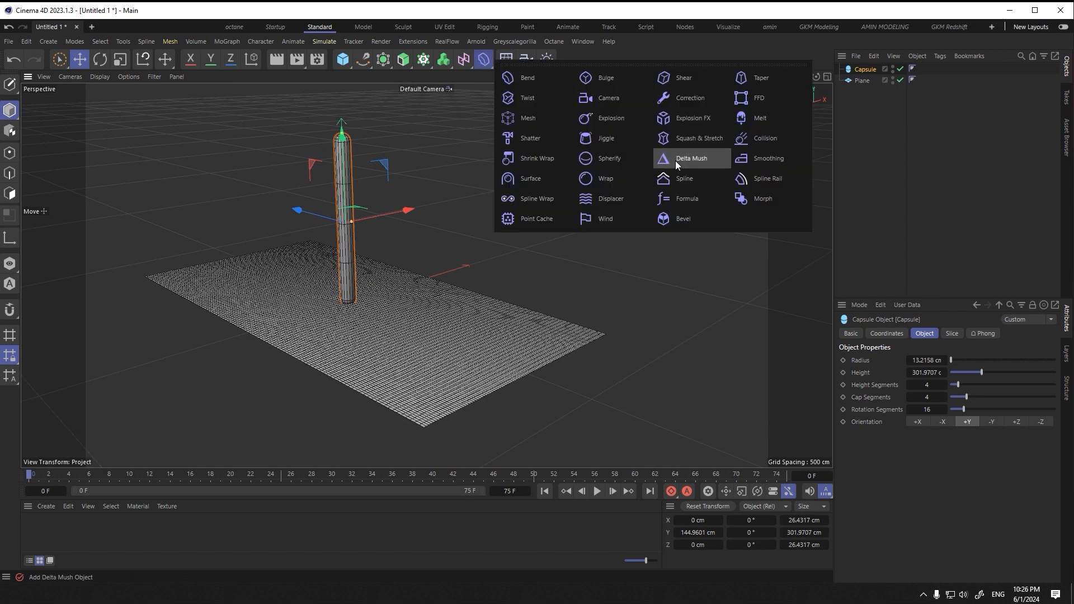
click(762, 137)
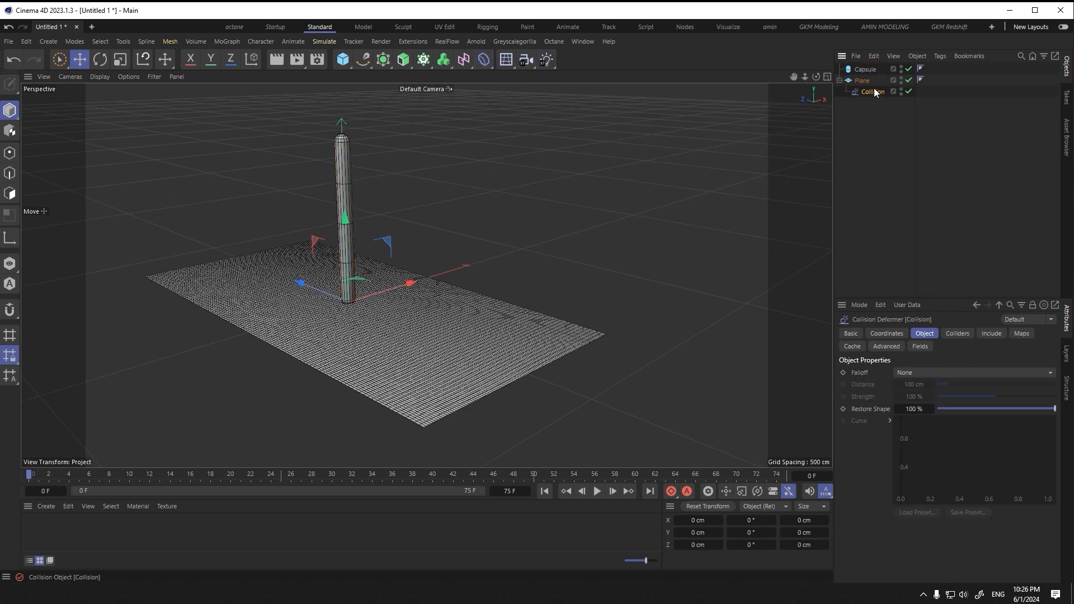
click(957, 335)
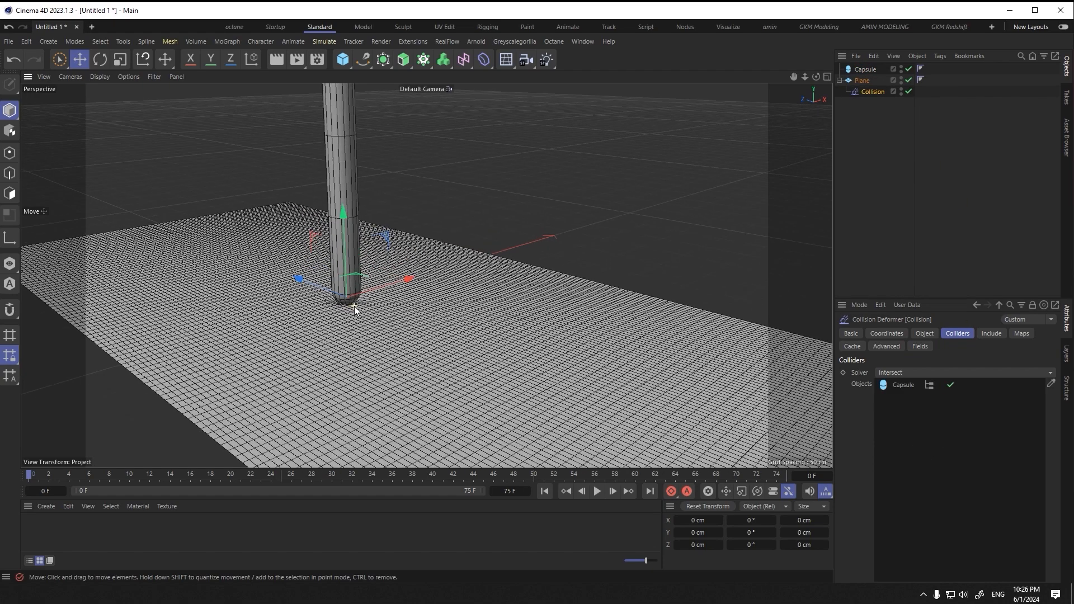
click(865, 70)
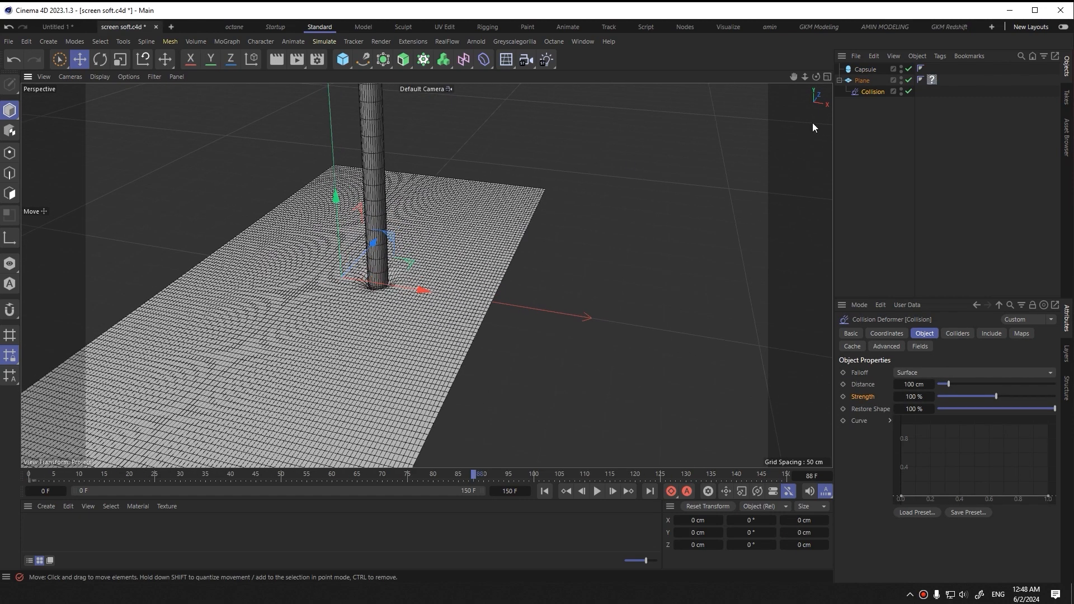
click(865, 68)
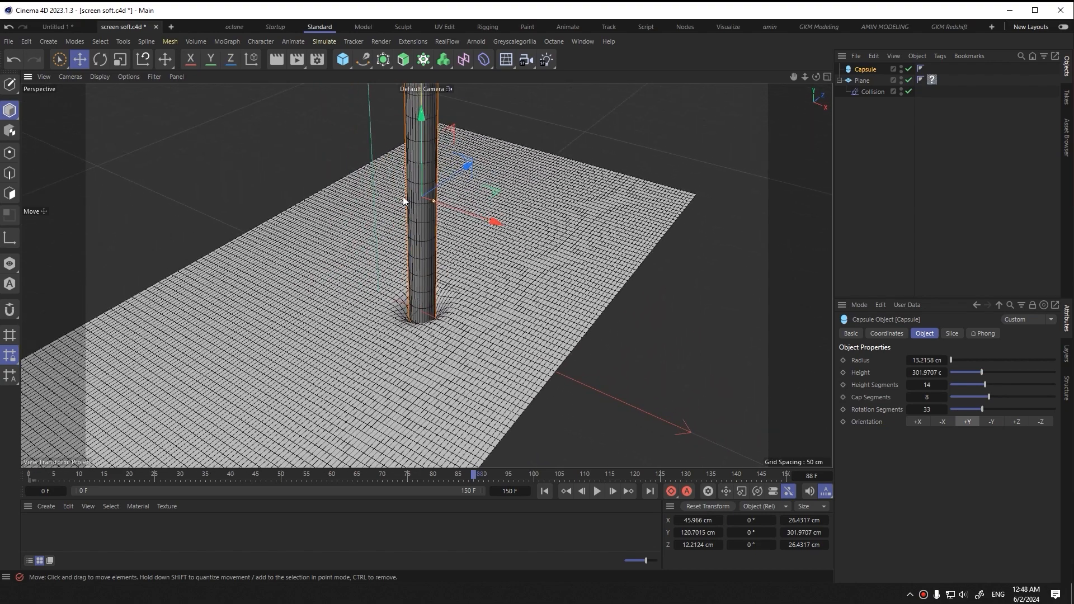
Step: Raise the Collision deformer's Distance and Strength and shape its falloff curve into waves
click(872, 91)
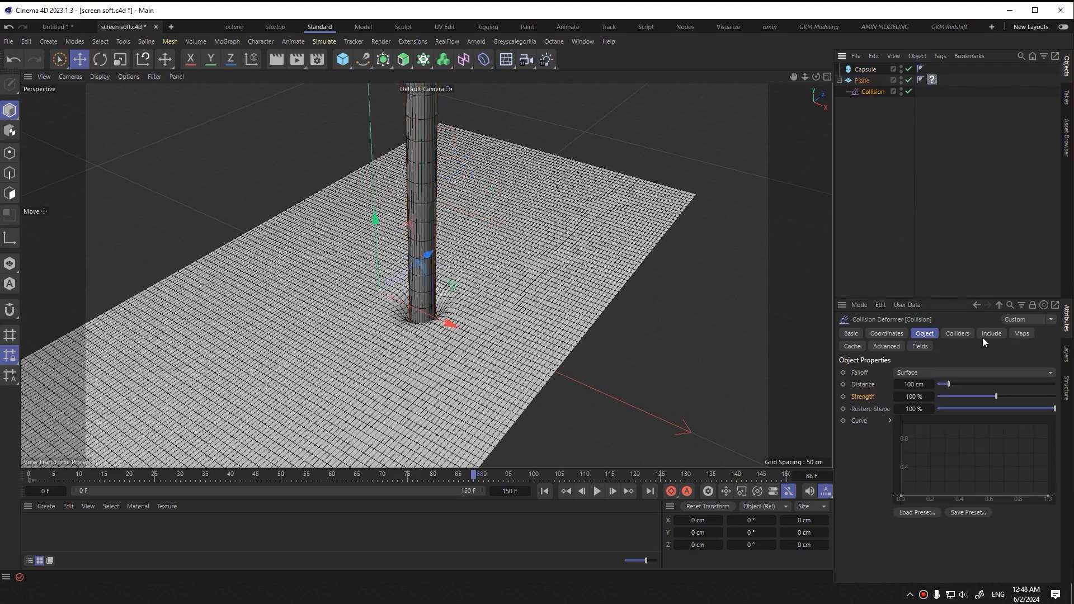
mouse_move(936, 501)
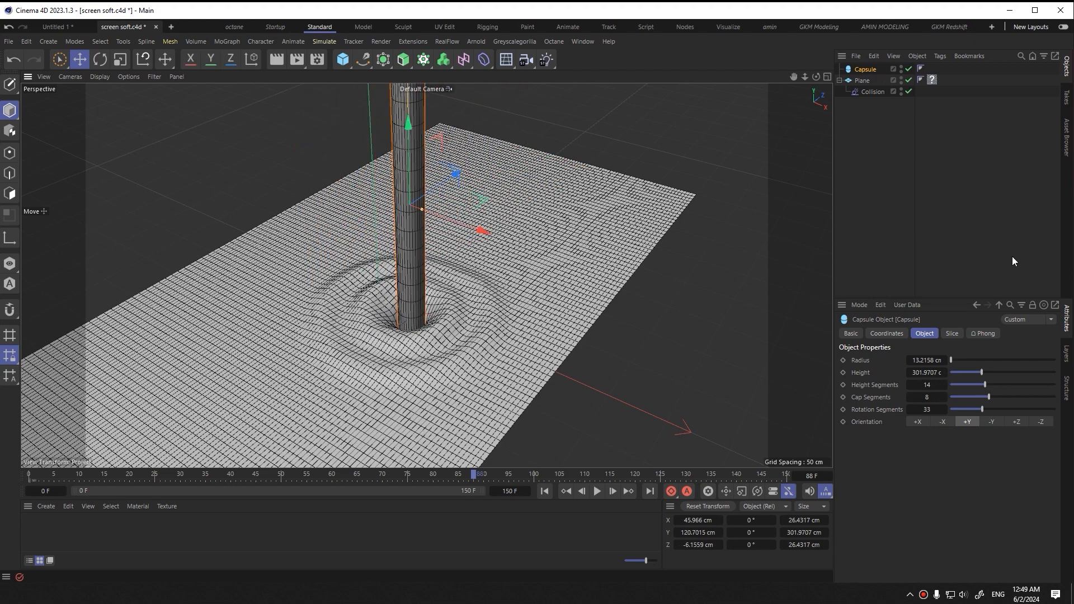
mouse_move(871, 96)
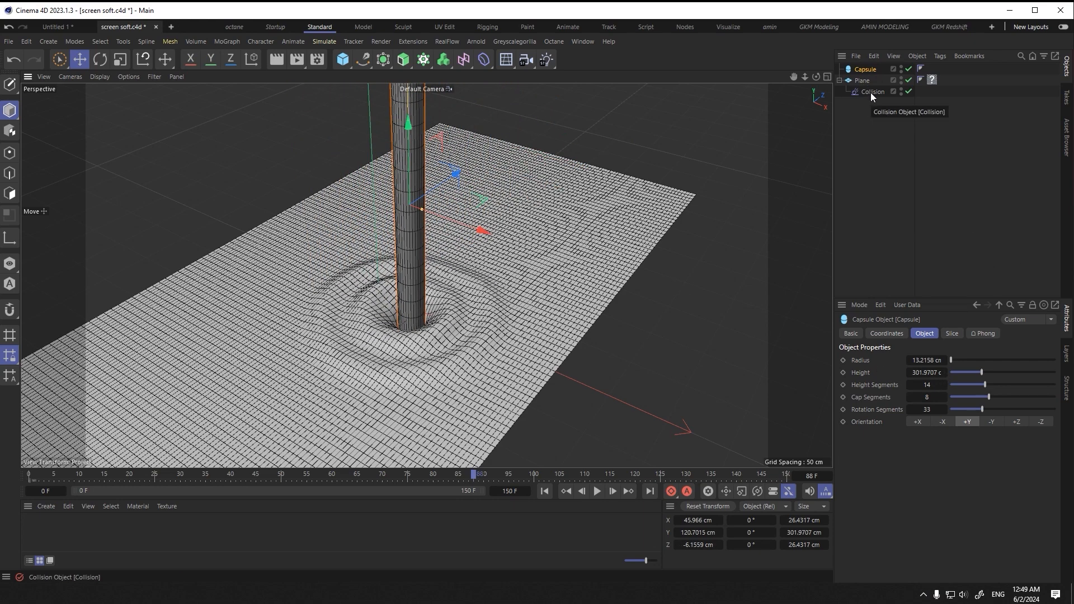
click(871, 90)
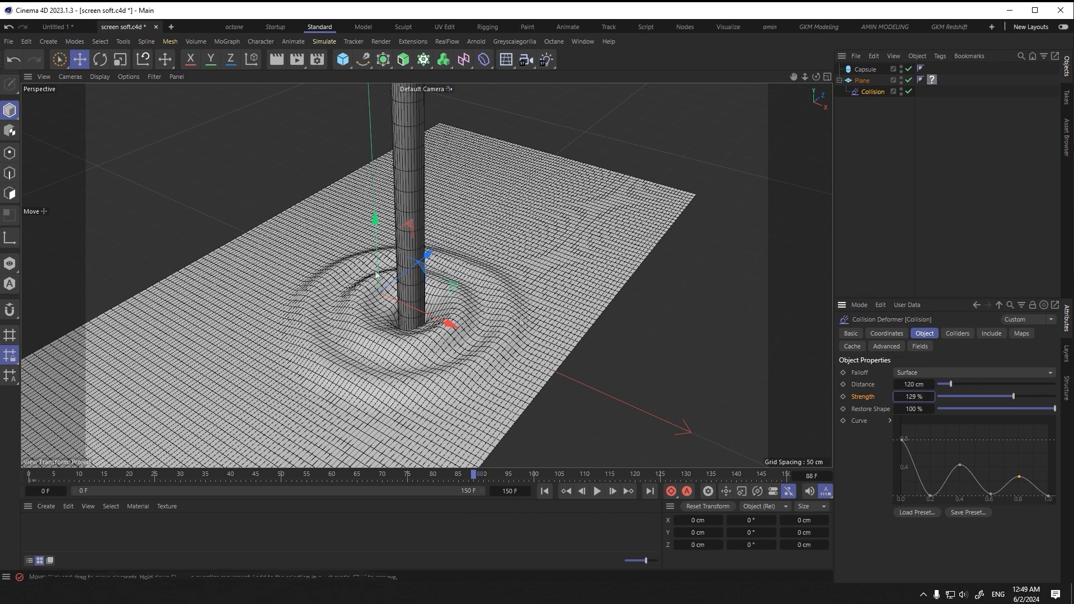
click(865, 70)
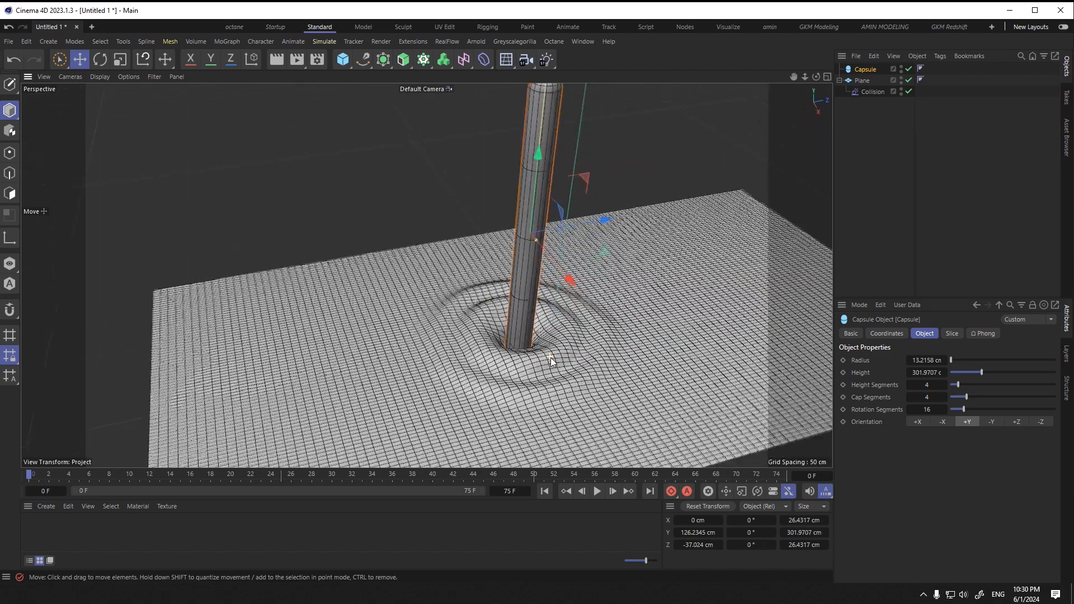
click(871, 91)
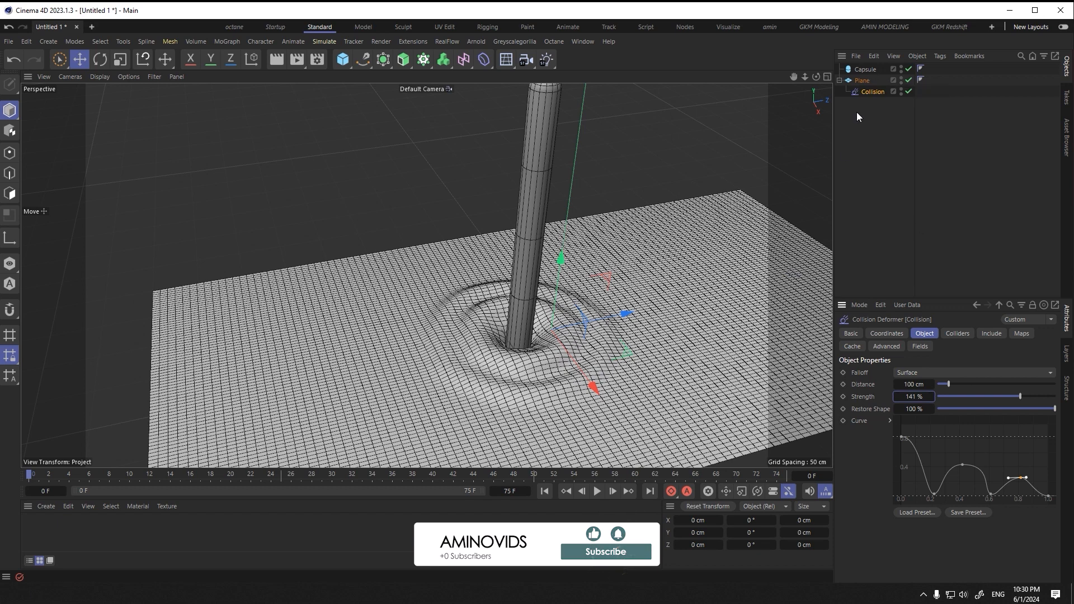
mouse_move(871, 70)
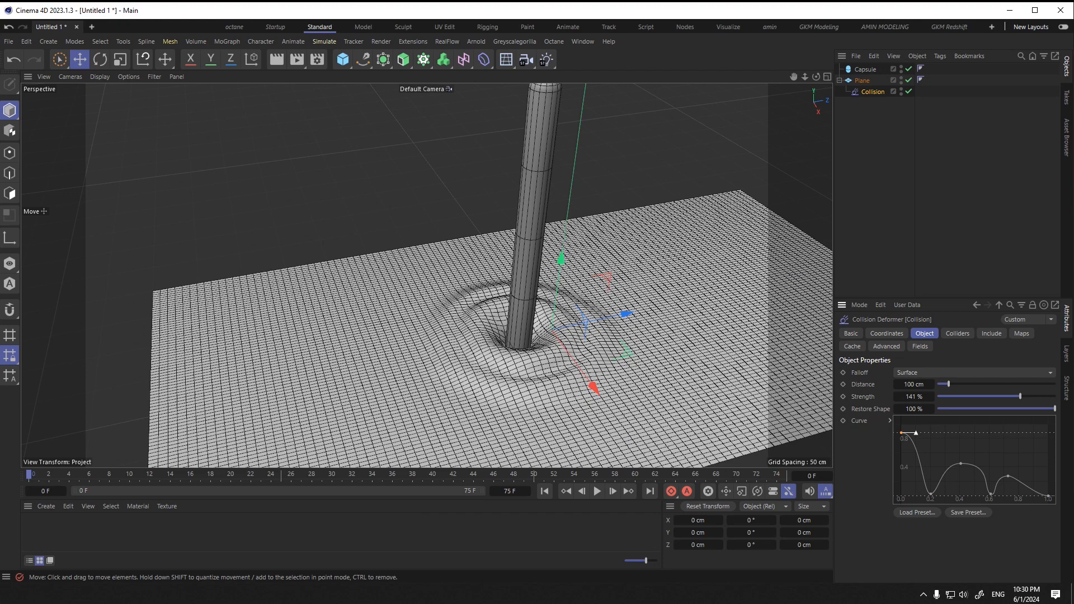
Step: Add a Smoothing deformer under the Plane set to Stretch and raise the Capsule's segment counts
click(865, 68)
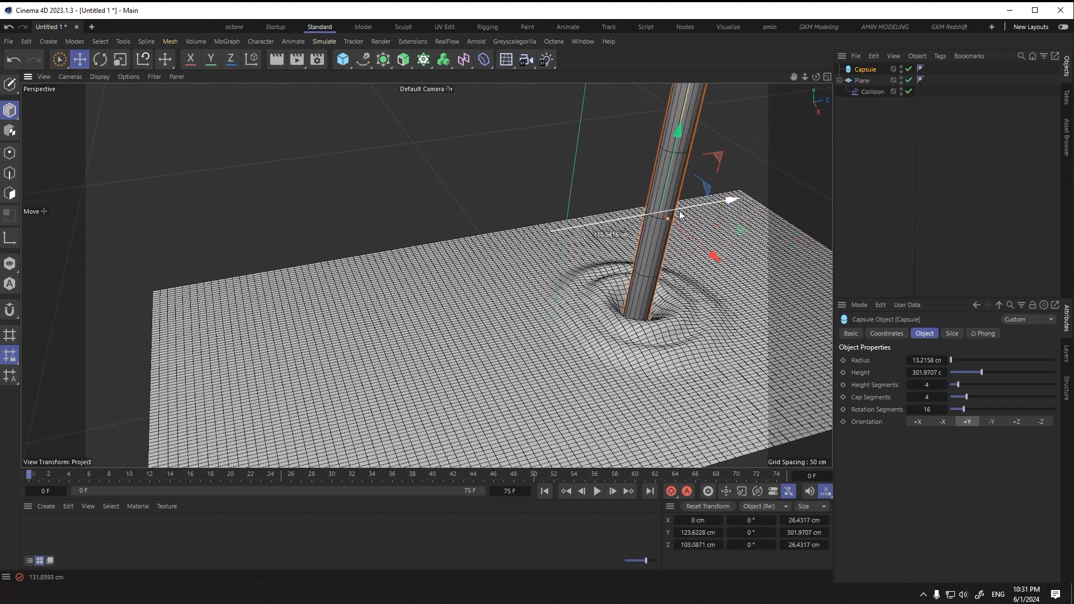
click(483, 59)
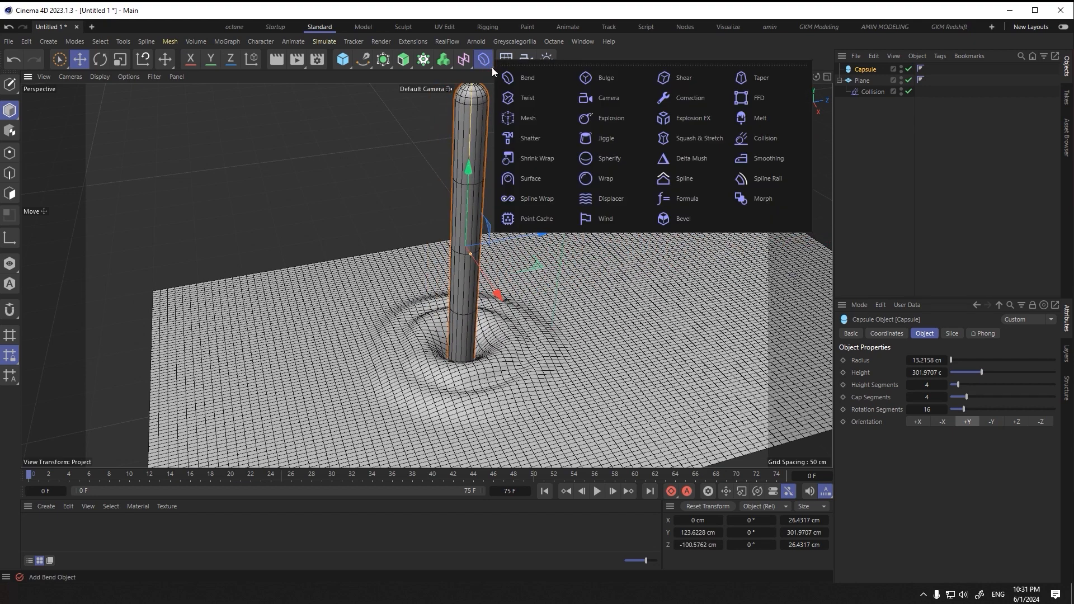
click(766, 158)
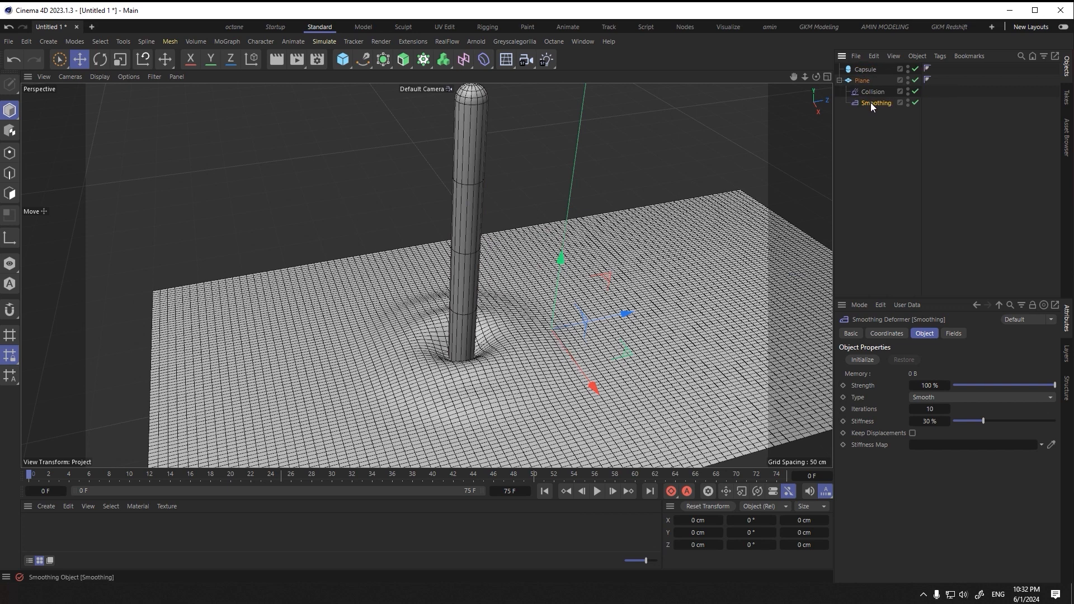
click(930, 410)
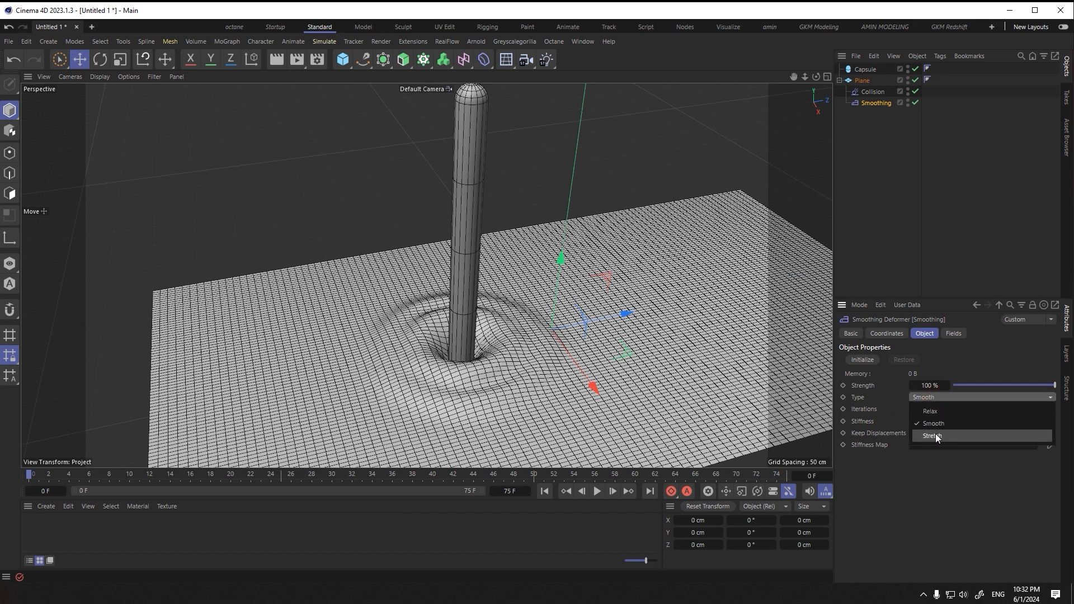
click(932, 423)
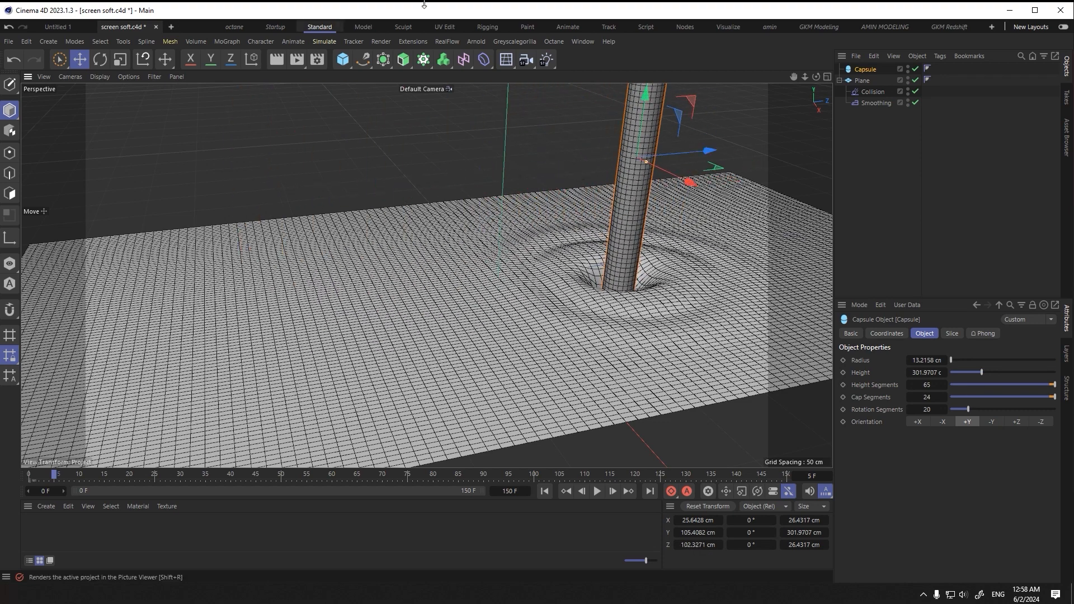
Step: Add a Jiggle deformer under the Plane and preview the wobble during playback
click(484, 59)
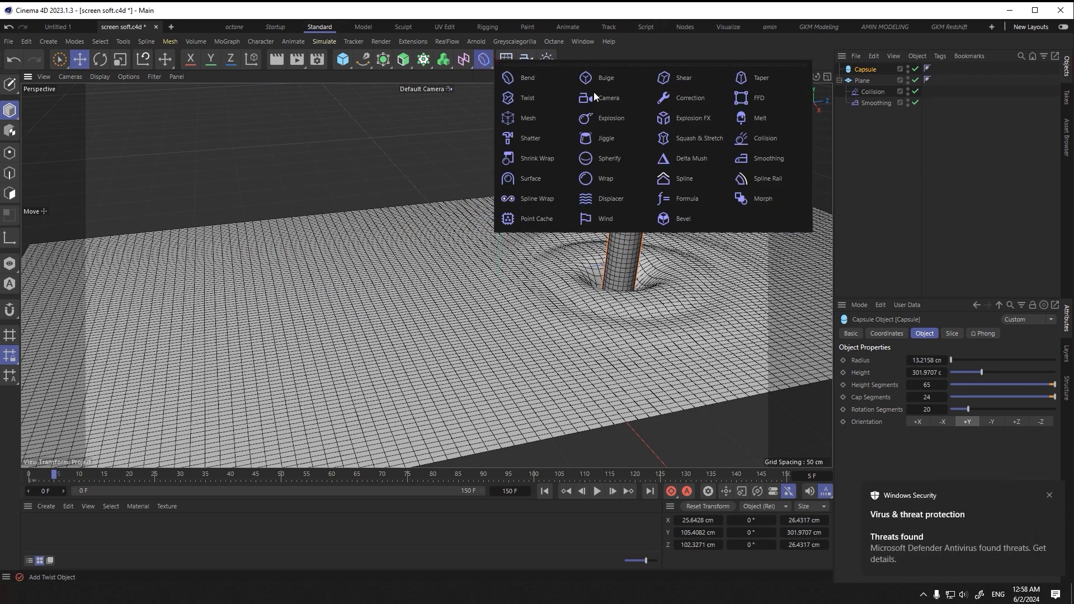
click(605, 139)
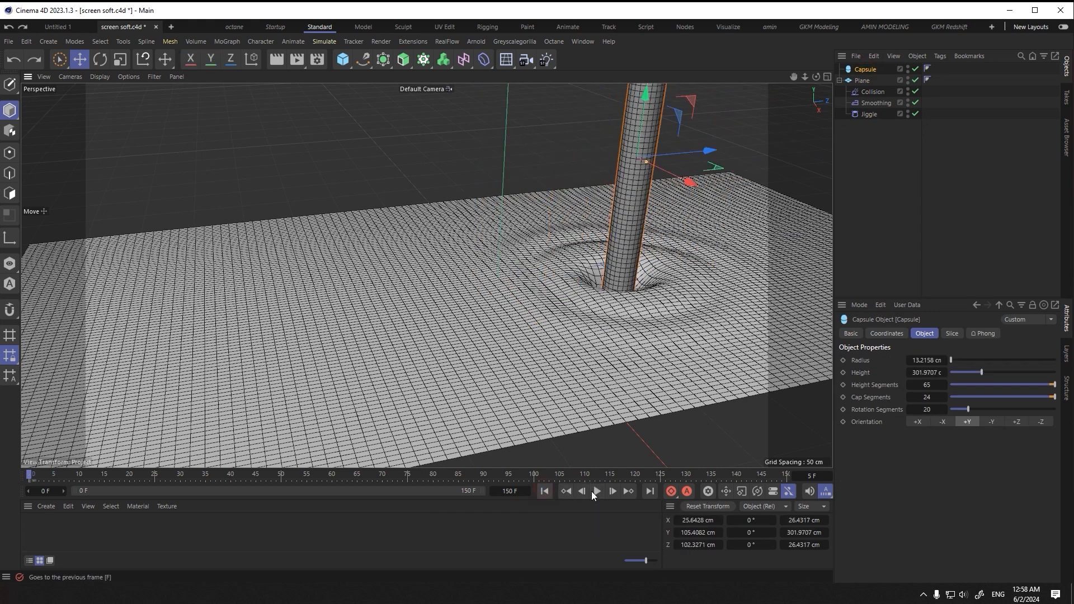
click(594, 492)
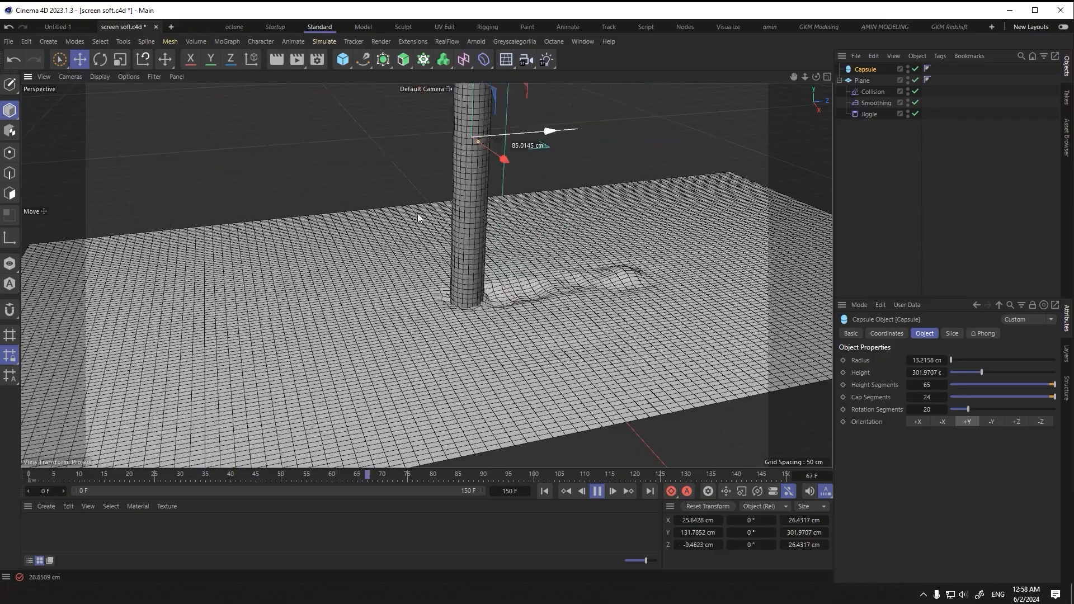
click(868, 114)
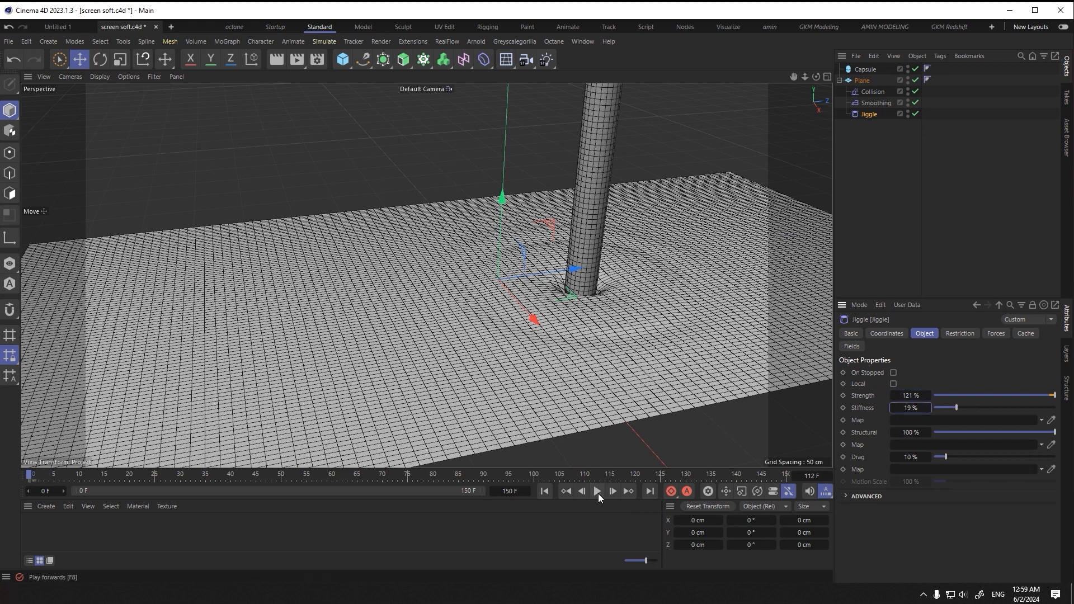
Step: Adjust the Jiggle deformer's Strength, Stiffness and Drag while replaying the animation
click(597, 491)
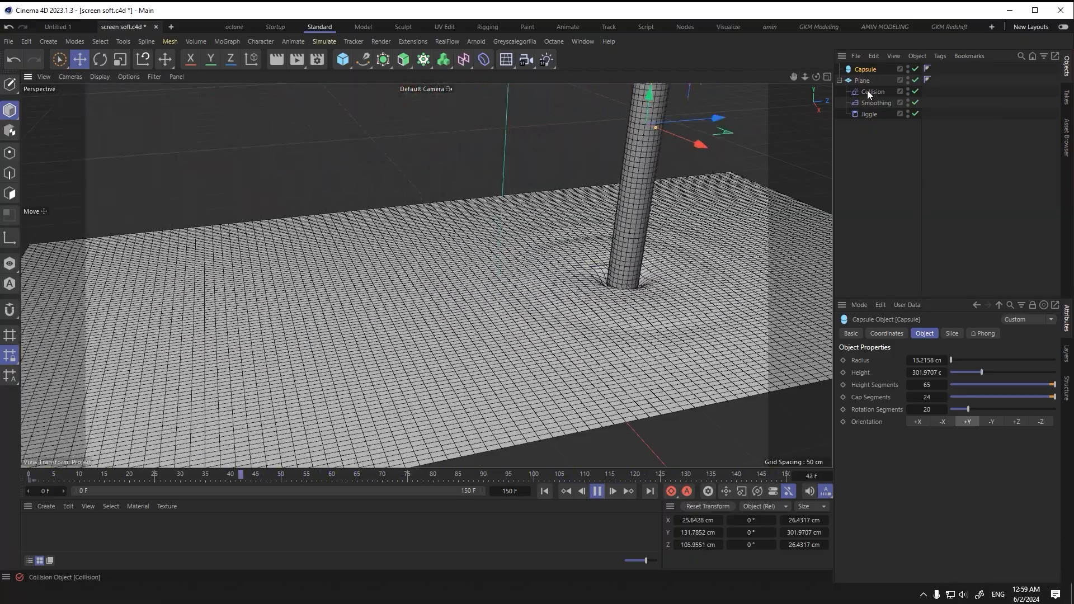
click(868, 114)
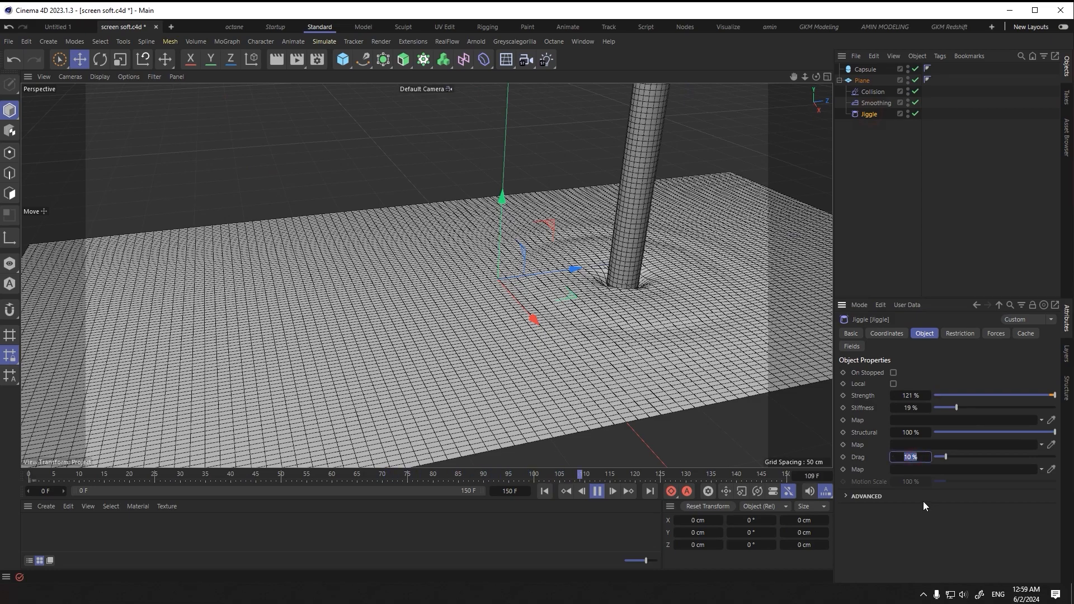
click(866, 68)
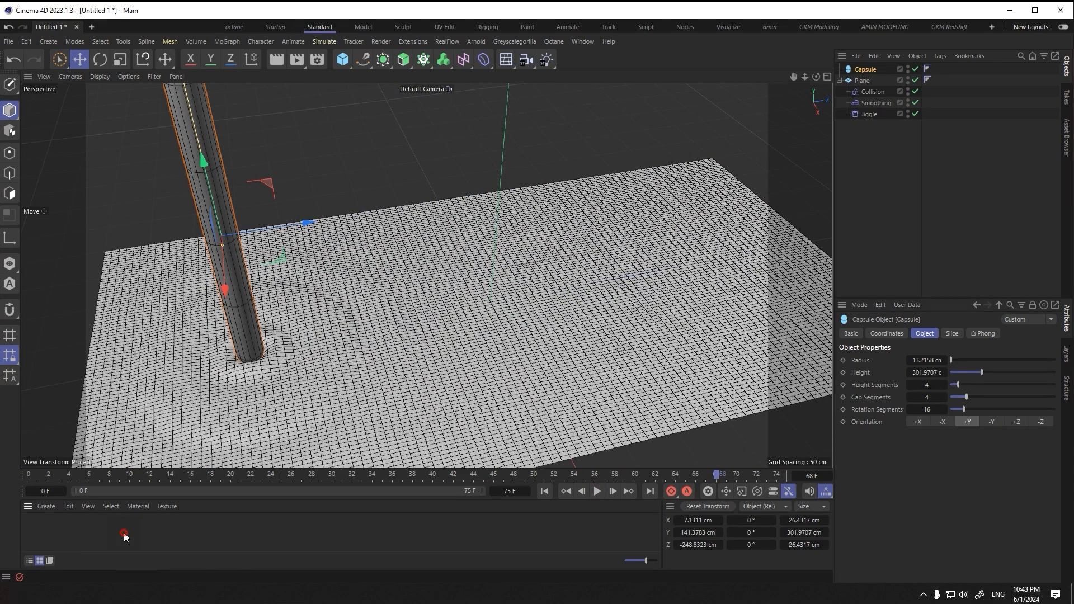
Step: Create a new material with a GGX reflectance layer using Dielectric Fresnel with the Glass preset
double_click(124, 535)
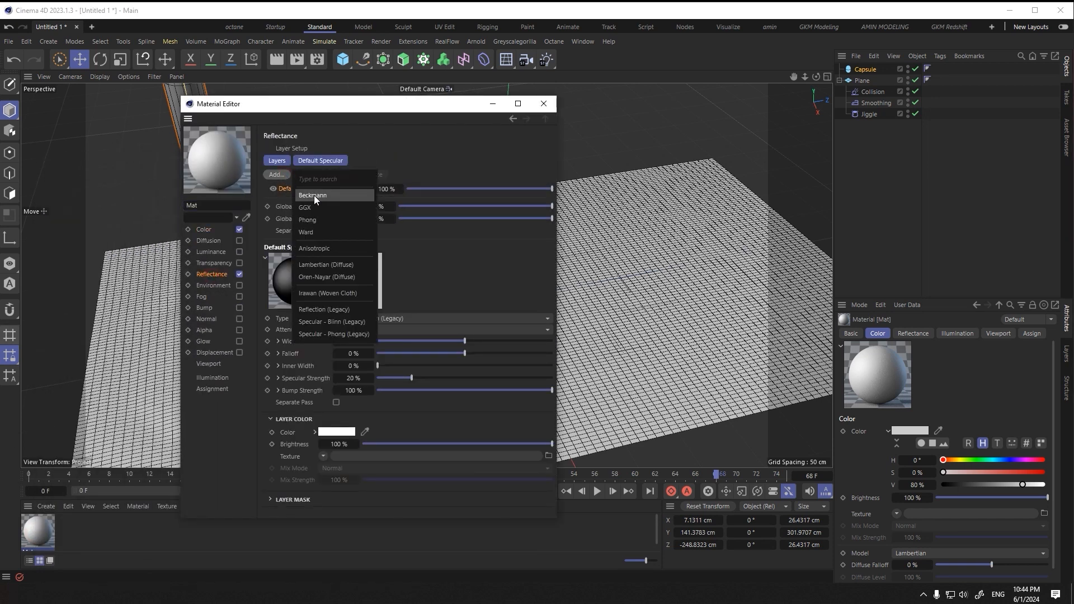
click(307, 207)
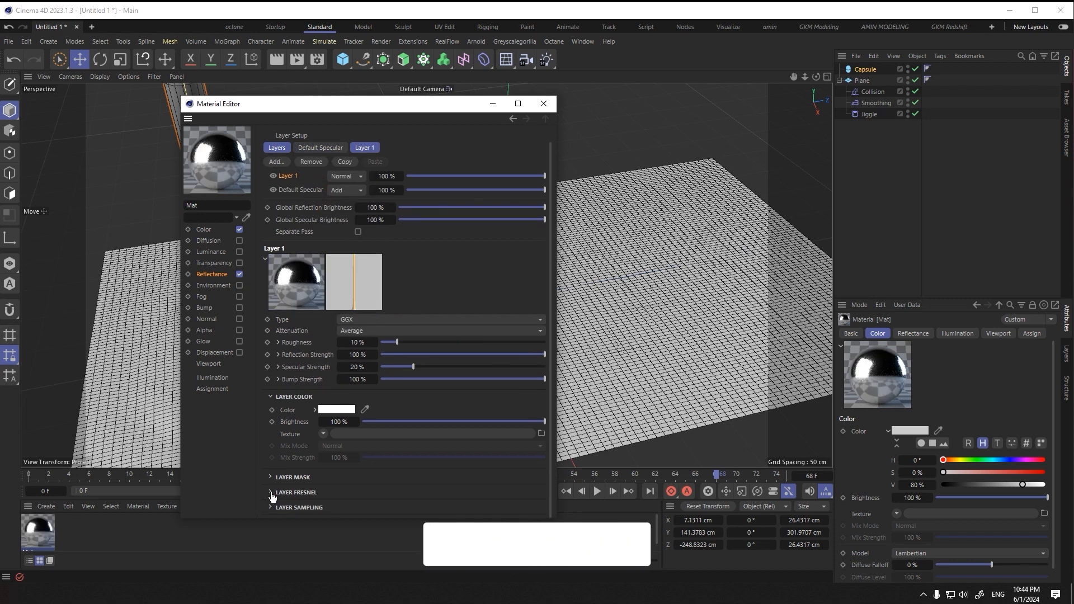
click(270, 492)
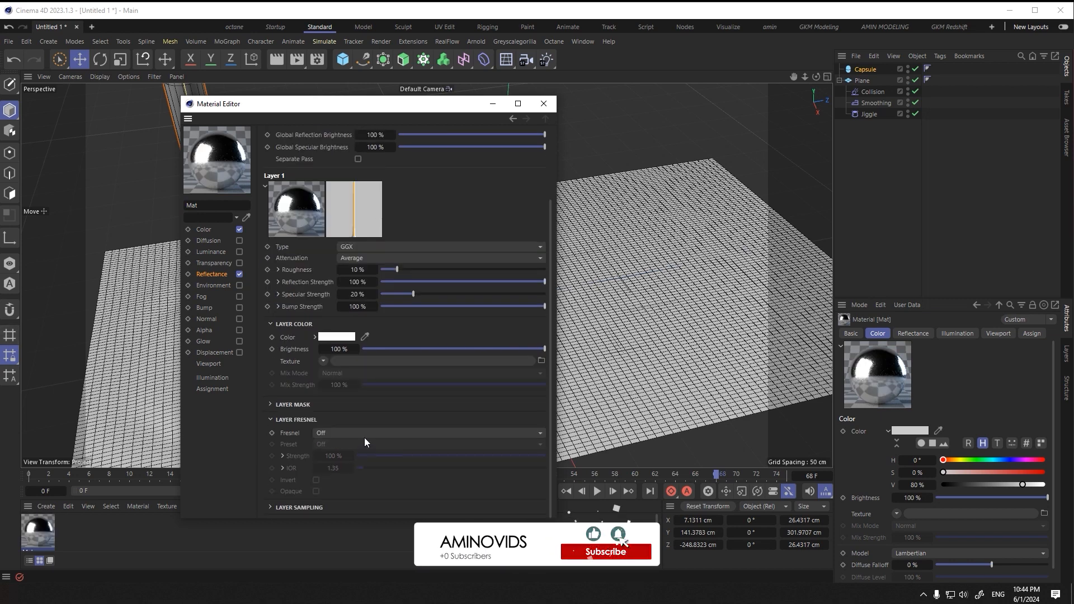
click(430, 433)
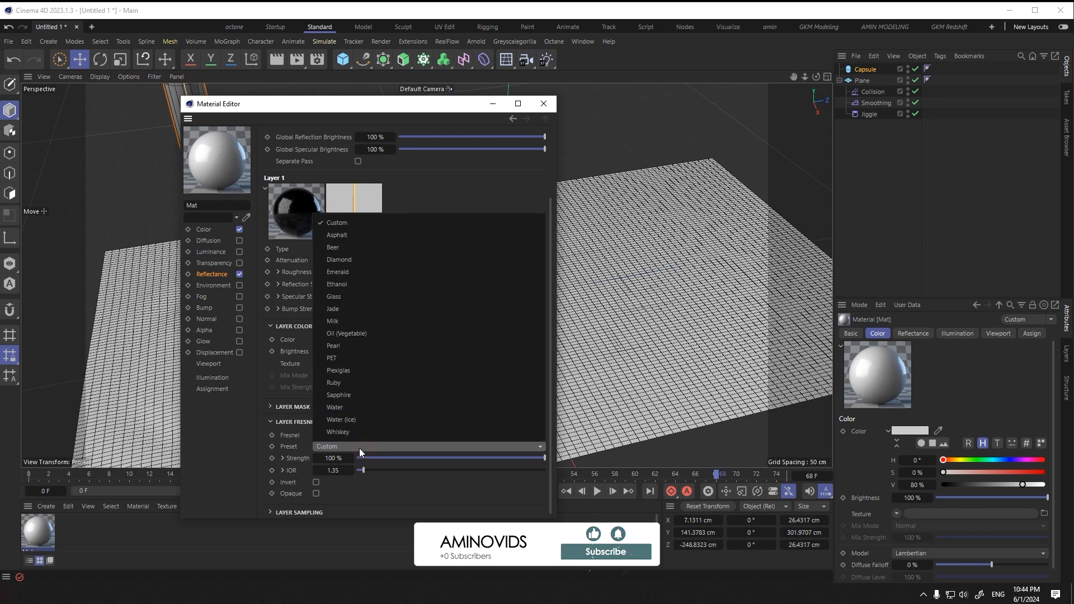
mouse_move(359, 333)
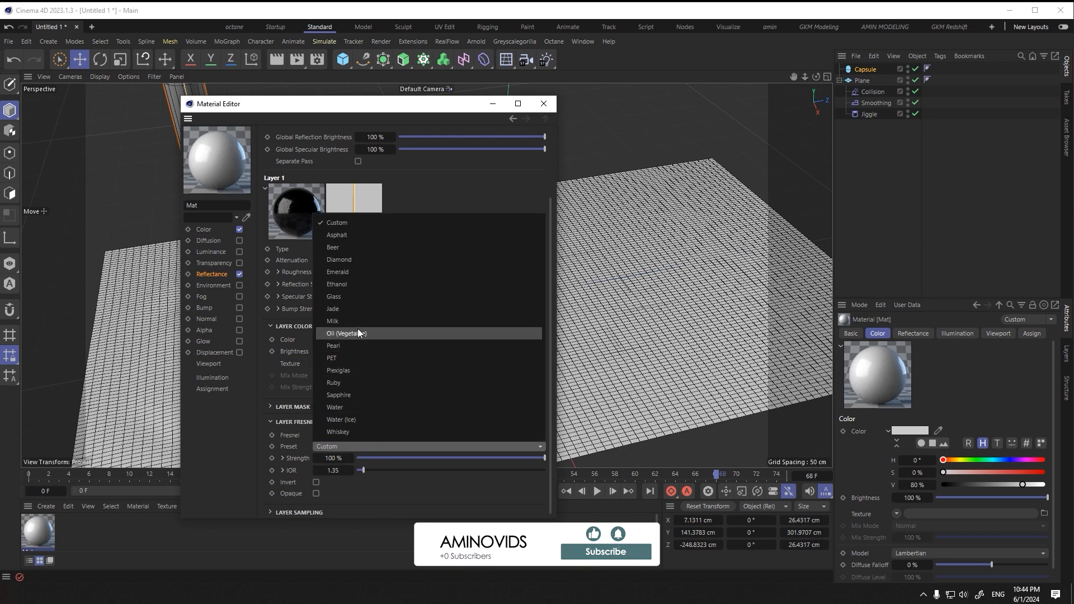
click(334, 296)
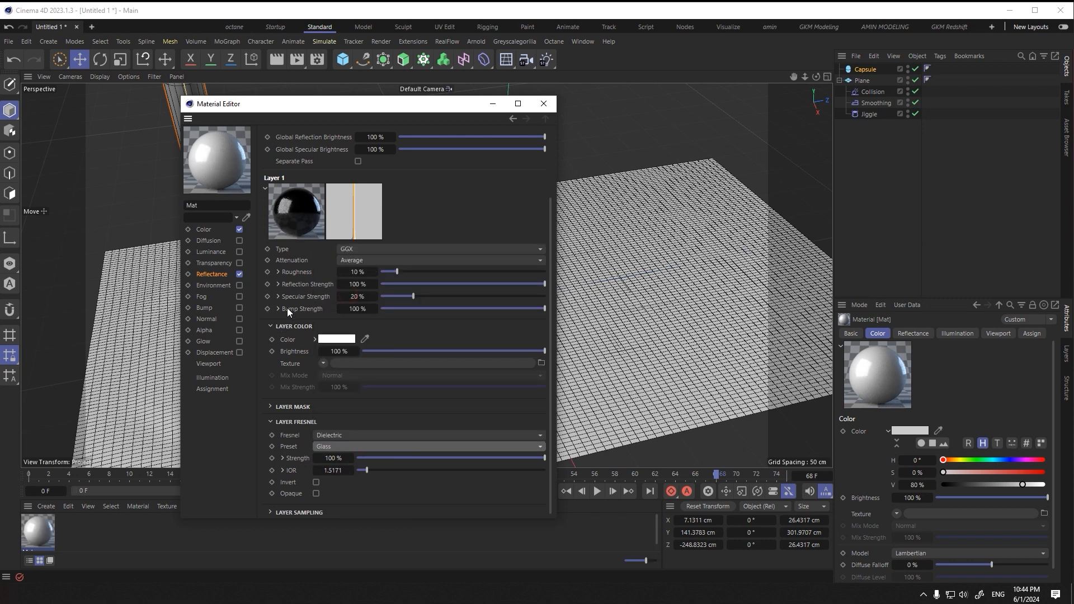
mouse_move(149, 262)
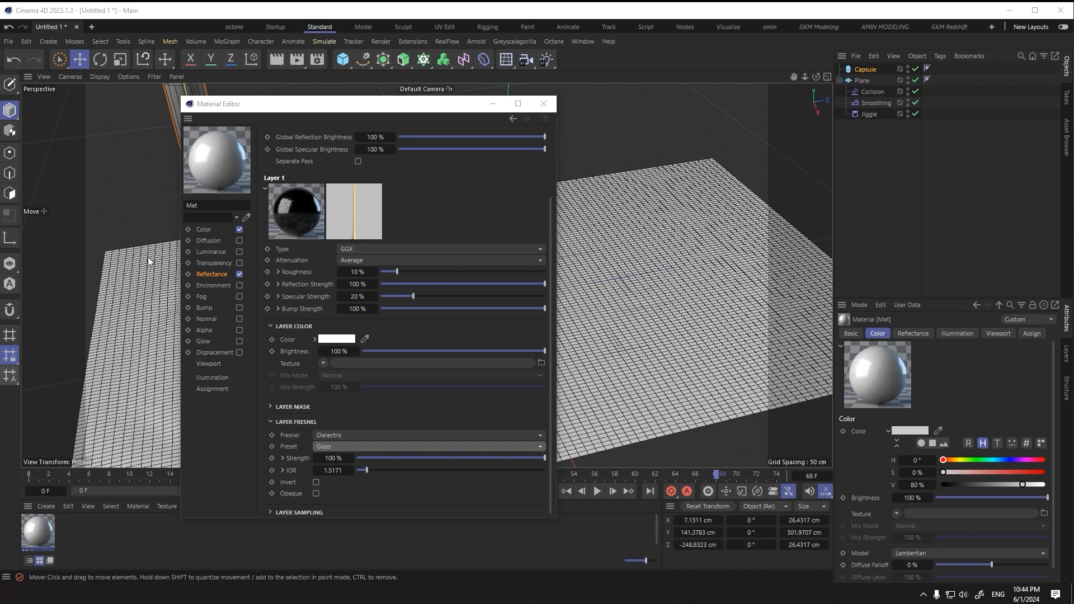
Step: Load an HDRI texture into the Environment channel and apply the material to the Plane
click(214, 286)
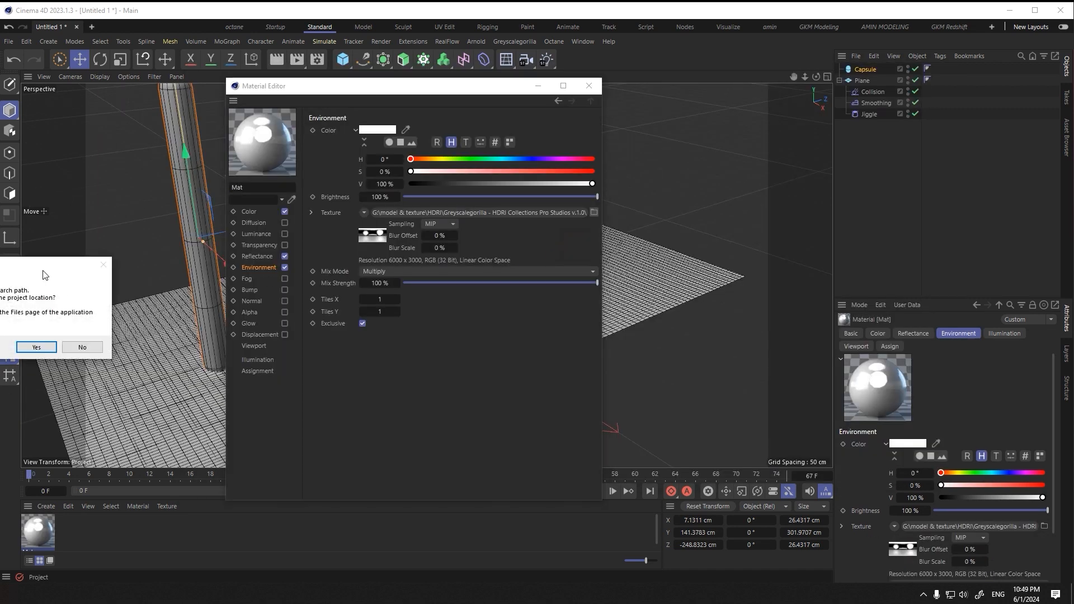
click(36, 346)
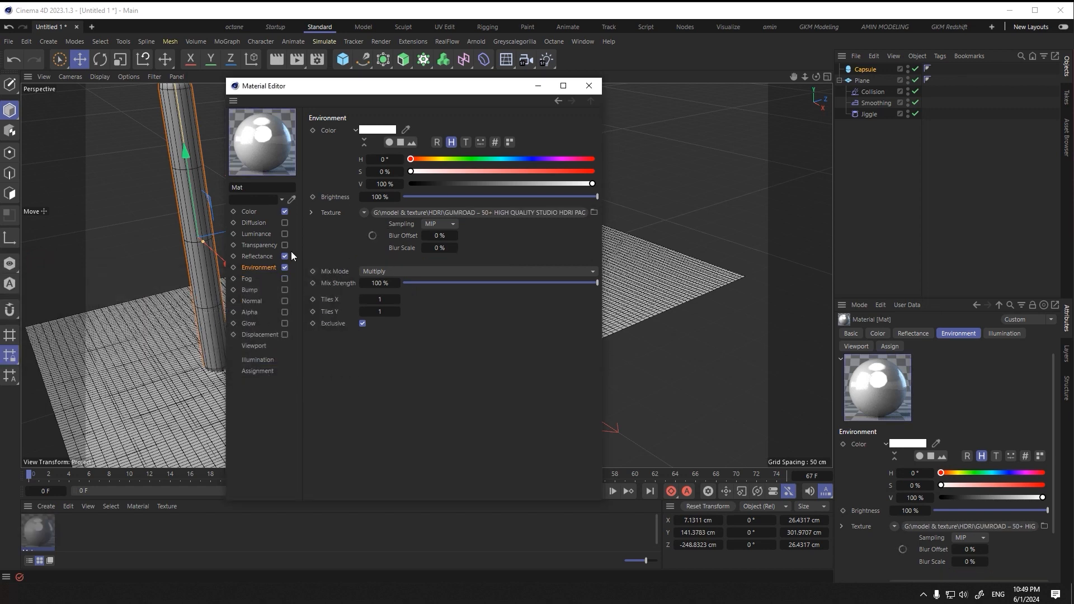
click(588, 86)
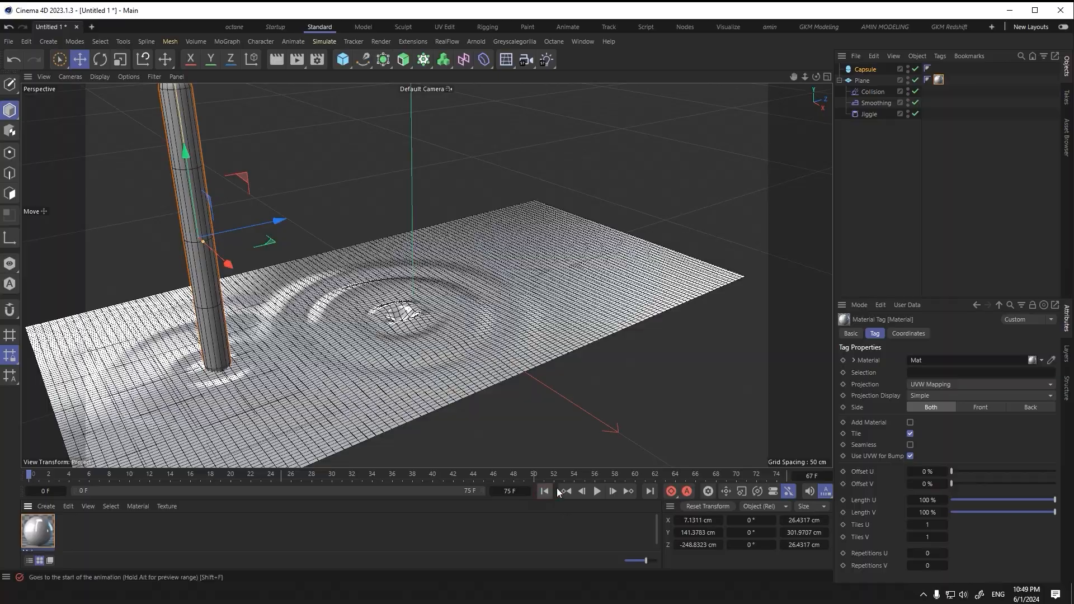
Step: Lower the Plane's Width Segments to 110 and hide the Capsule in the viewport
click(596, 492)
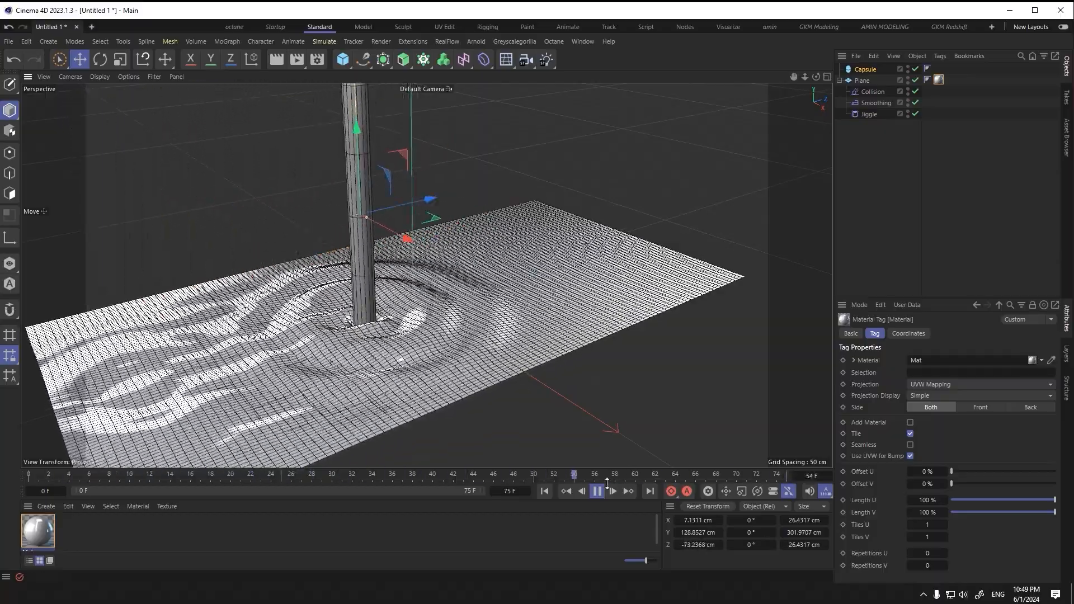
click(861, 81)
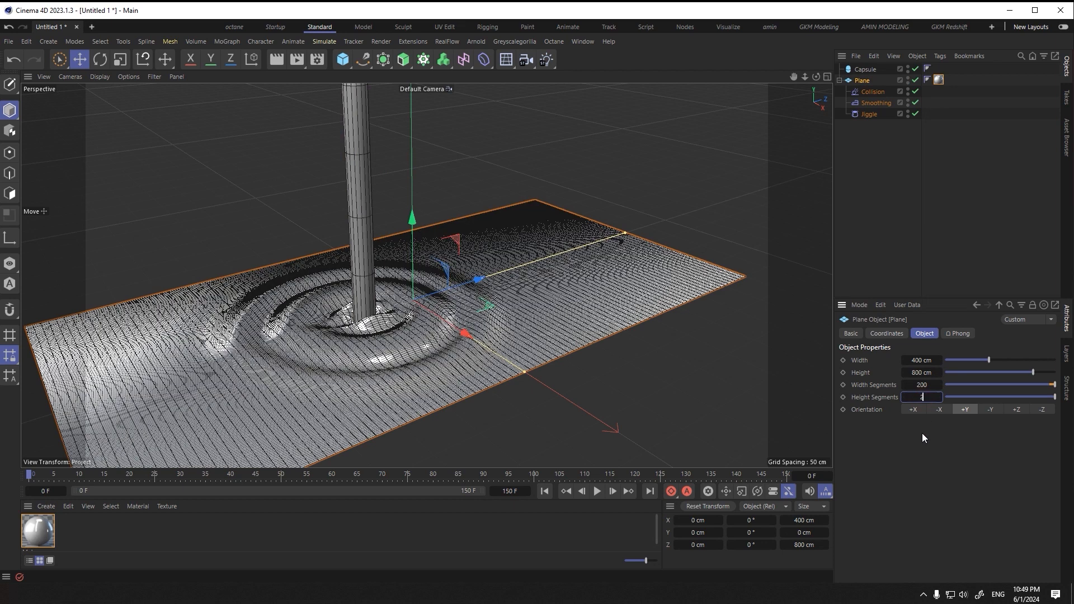
click(100, 76)
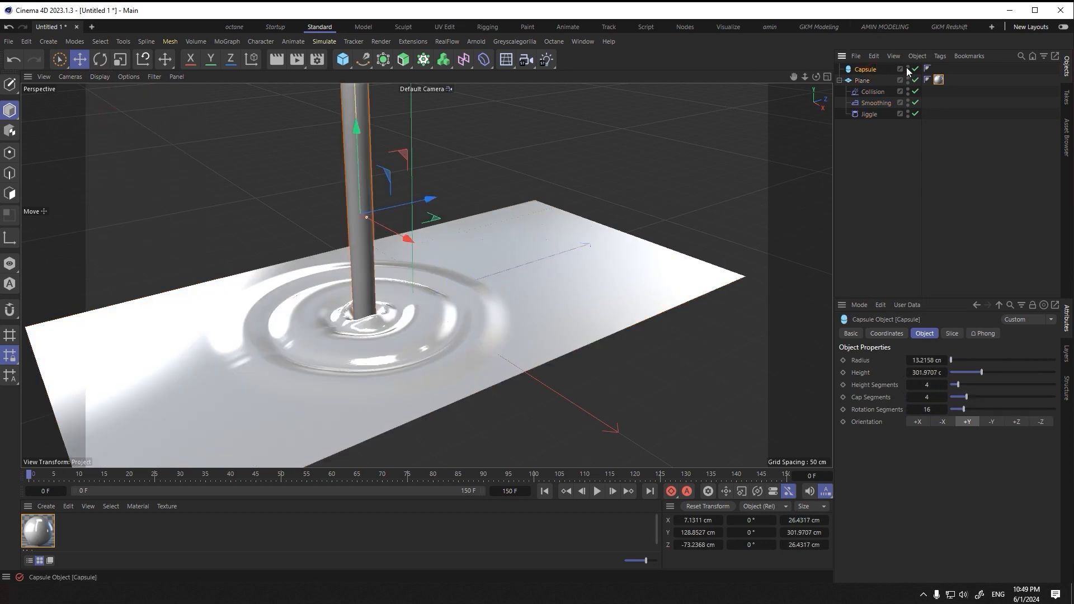
click(900, 68)
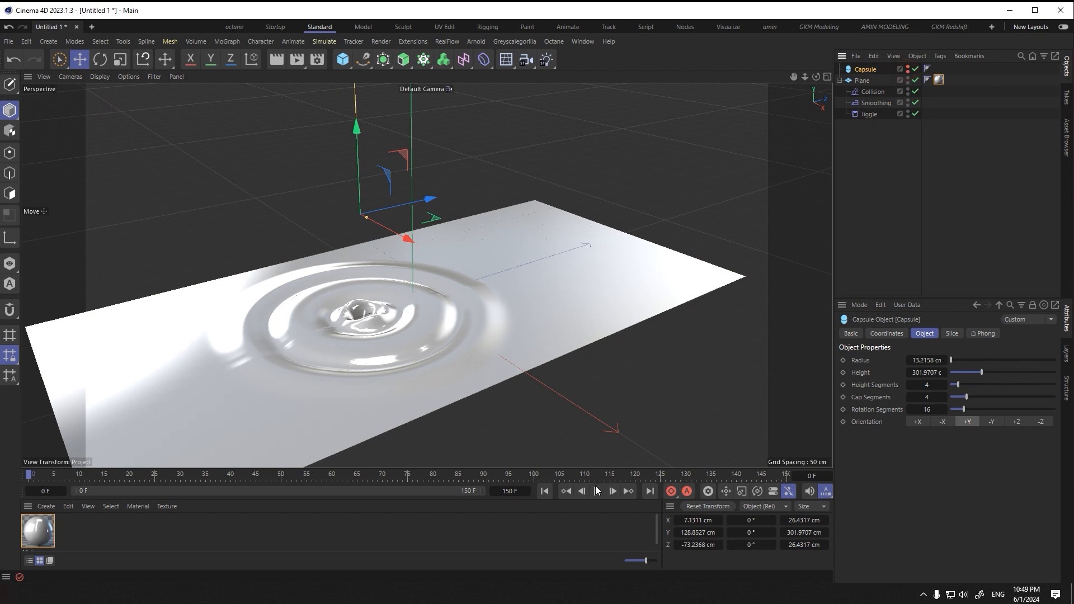
Step: Preview the glossy ripples following the hidden capsule and check the Plane's height segments
click(598, 491)
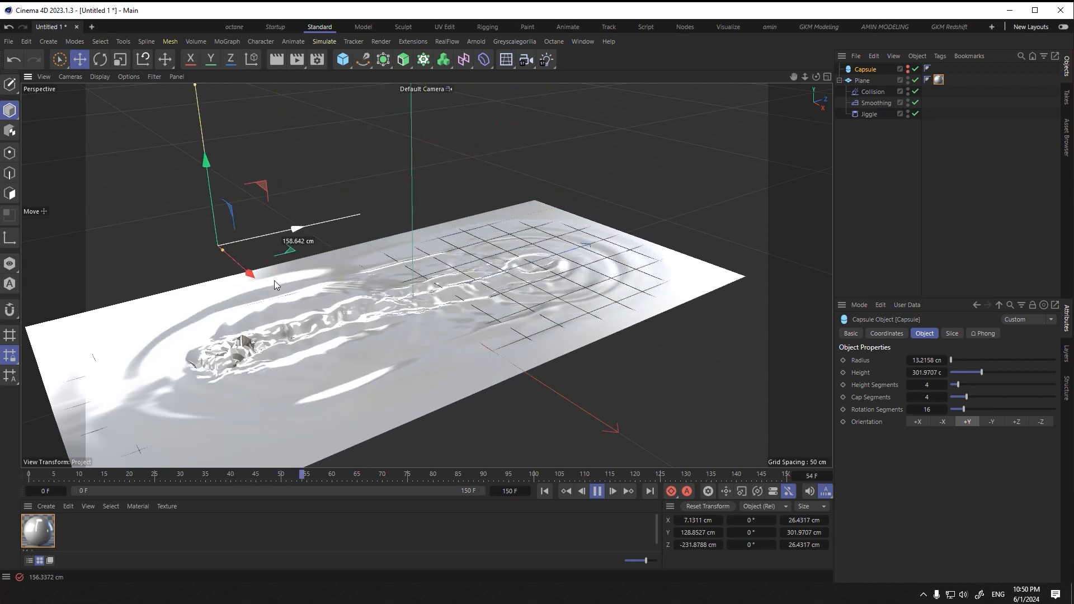
click(862, 81)
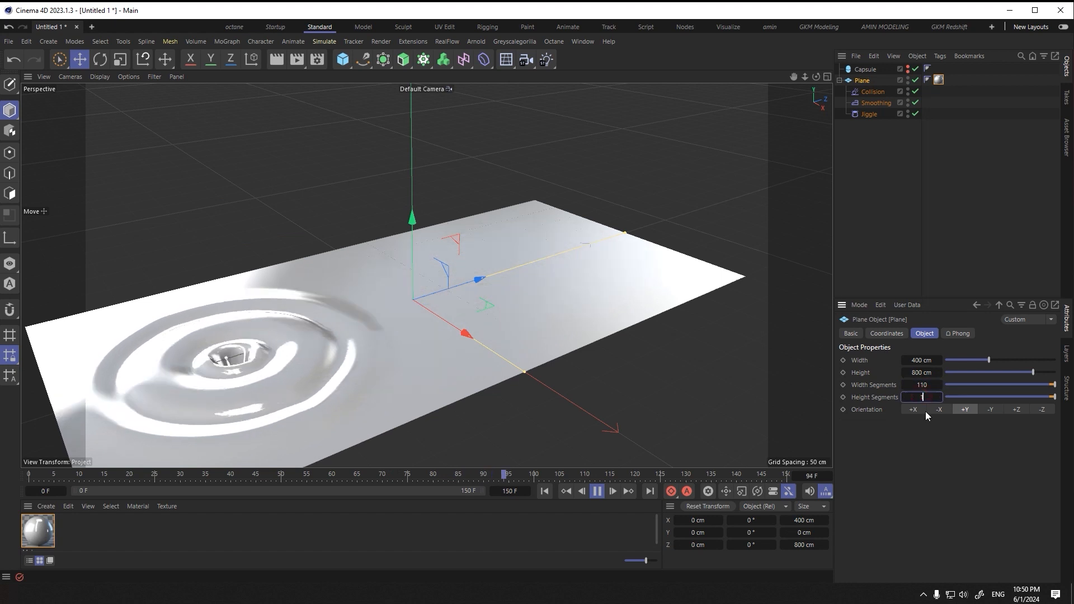
click(865, 68)
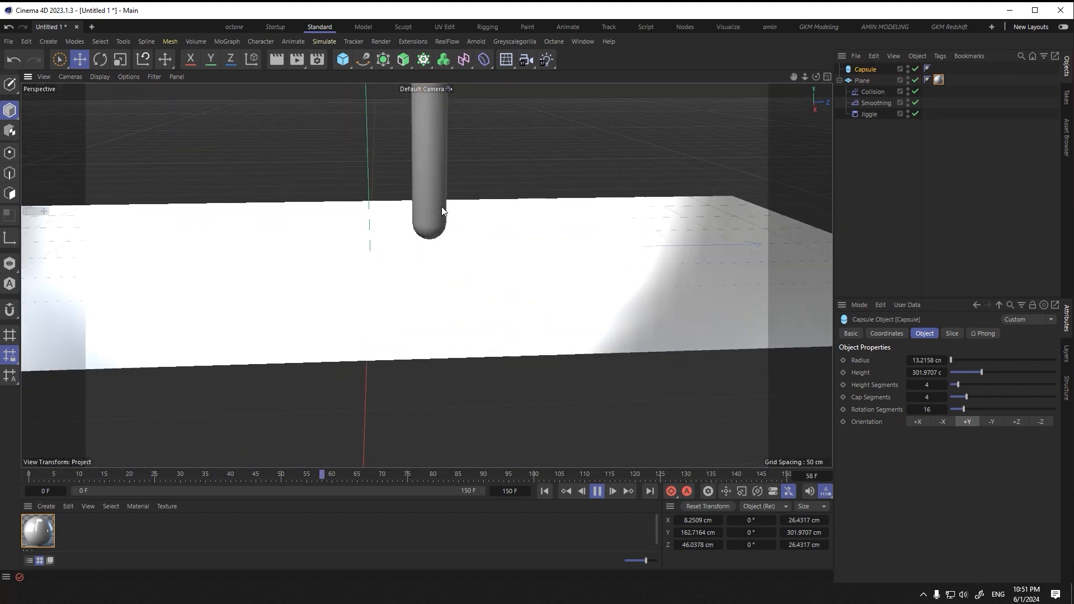
Step: Raise the Capsule's segments and set the Plane to 100 by 150 segments, replaying the ripples
click(99, 76)
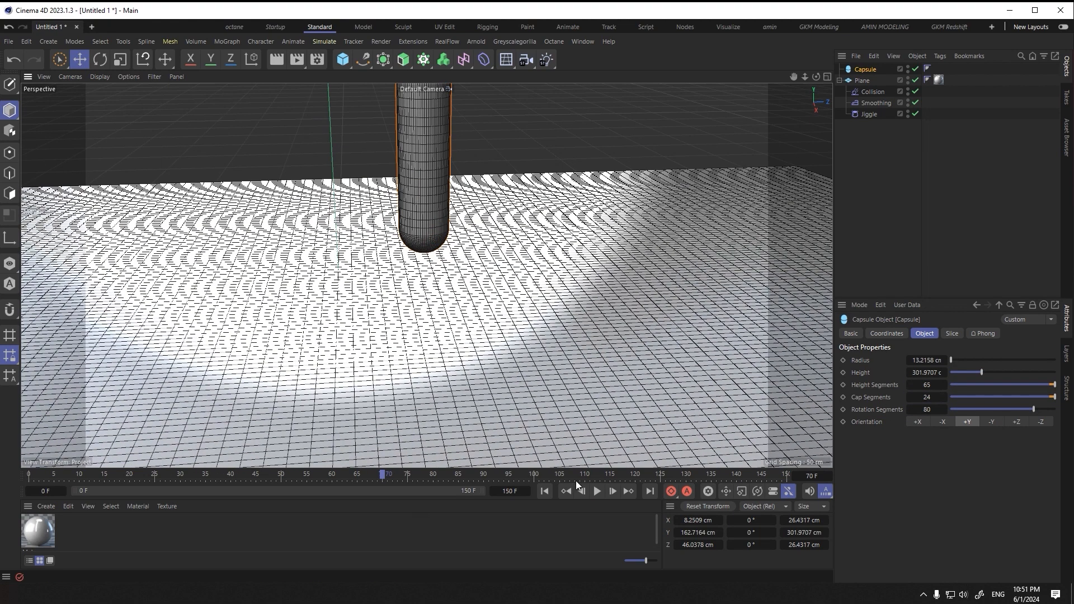
click(596, 491)
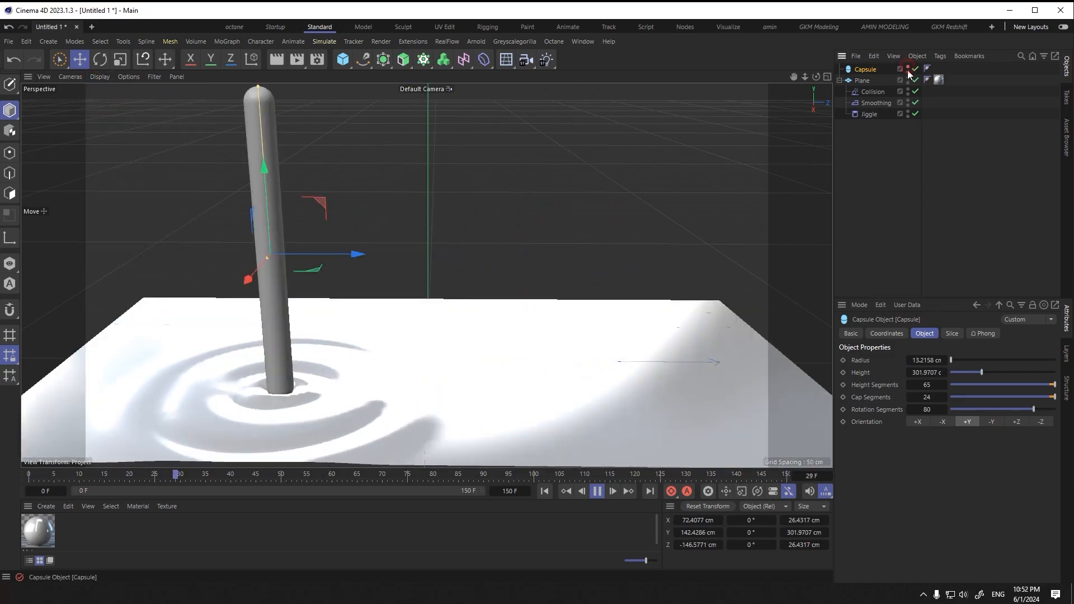
click(612, 491)
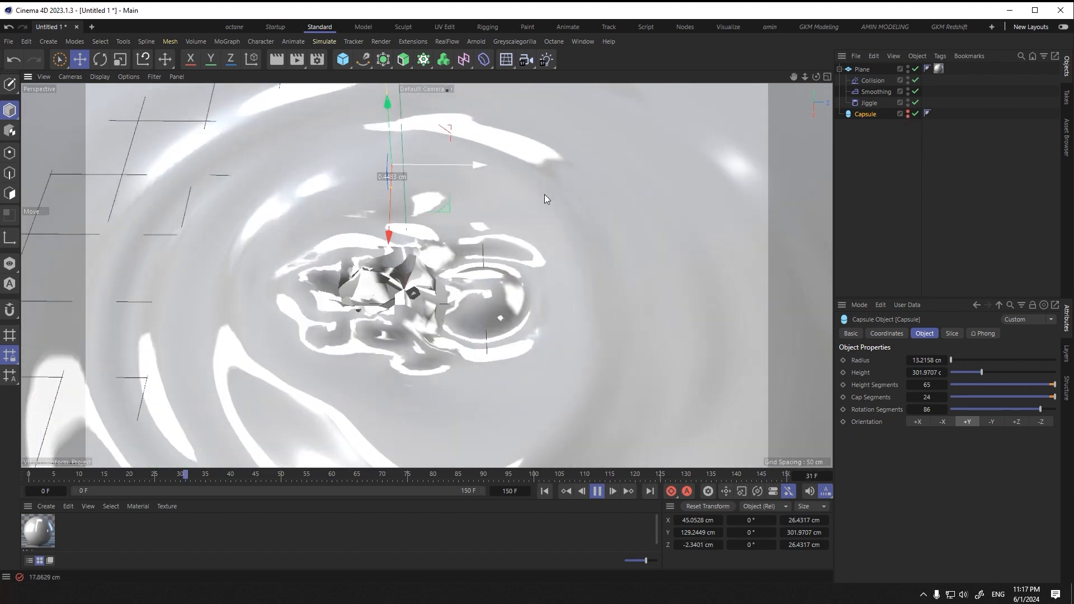
click(863, 69)
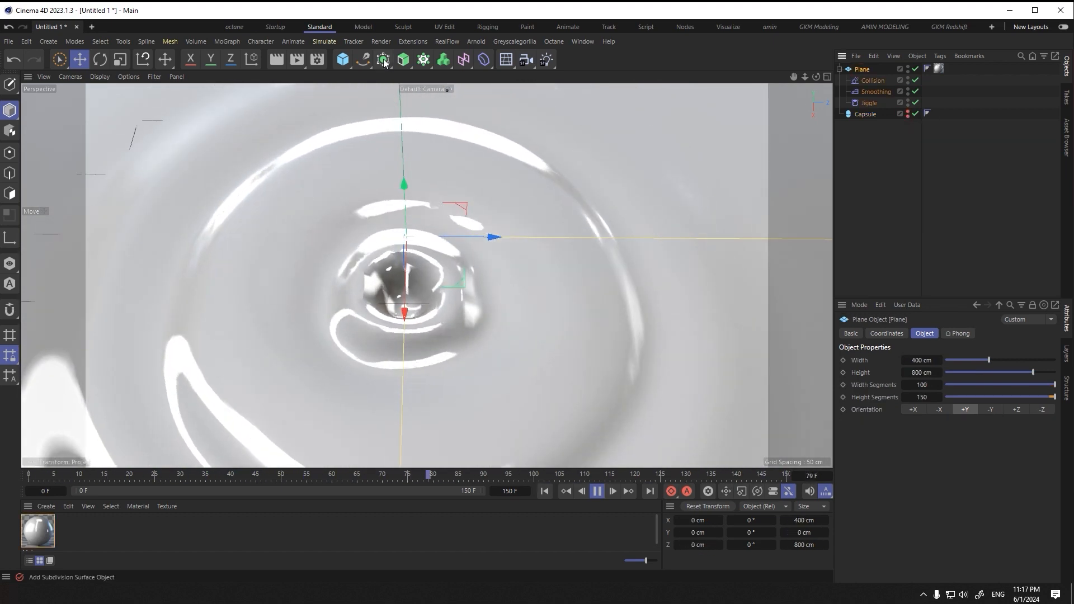